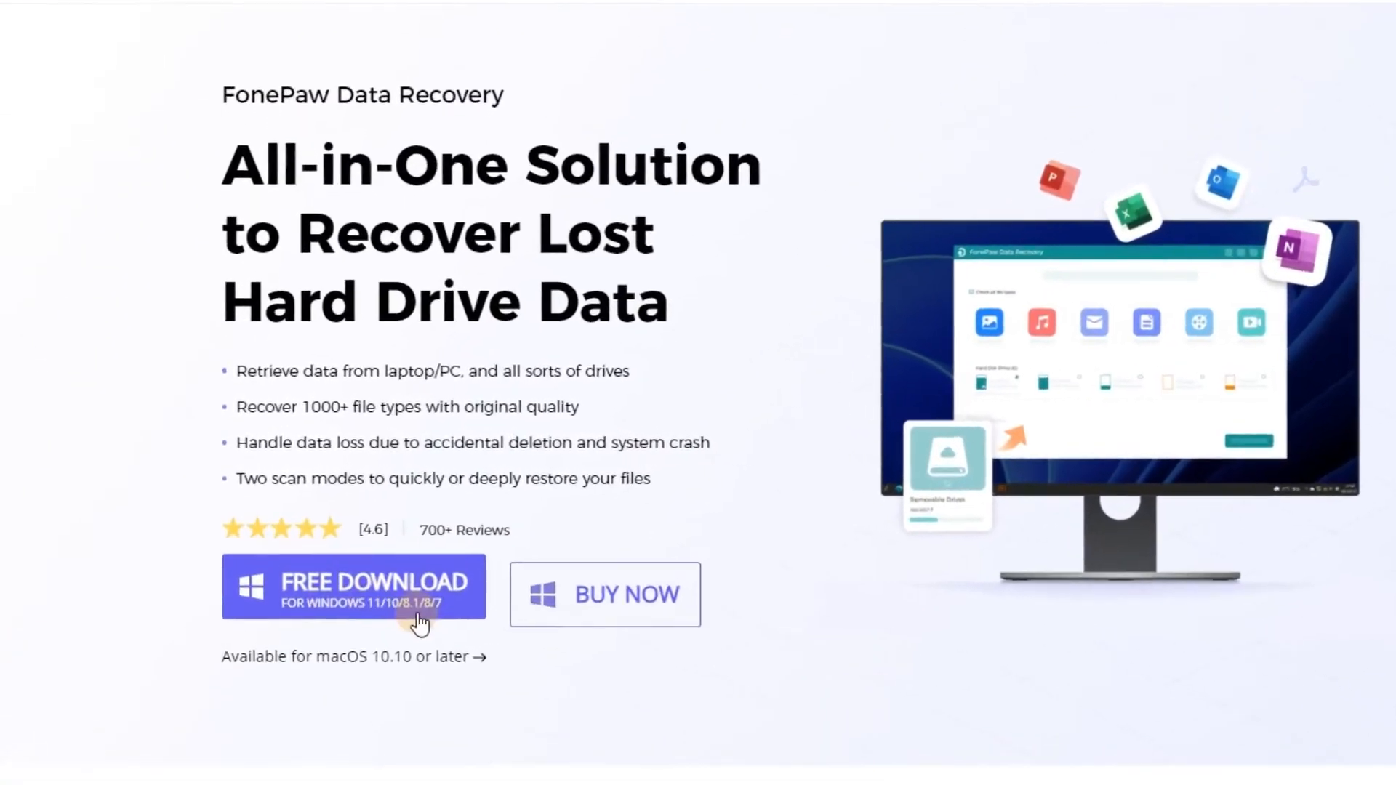
# Step: Start the free Windows download of FonePaw Data Recovery from the product page
pyautogui.scroll(-3)
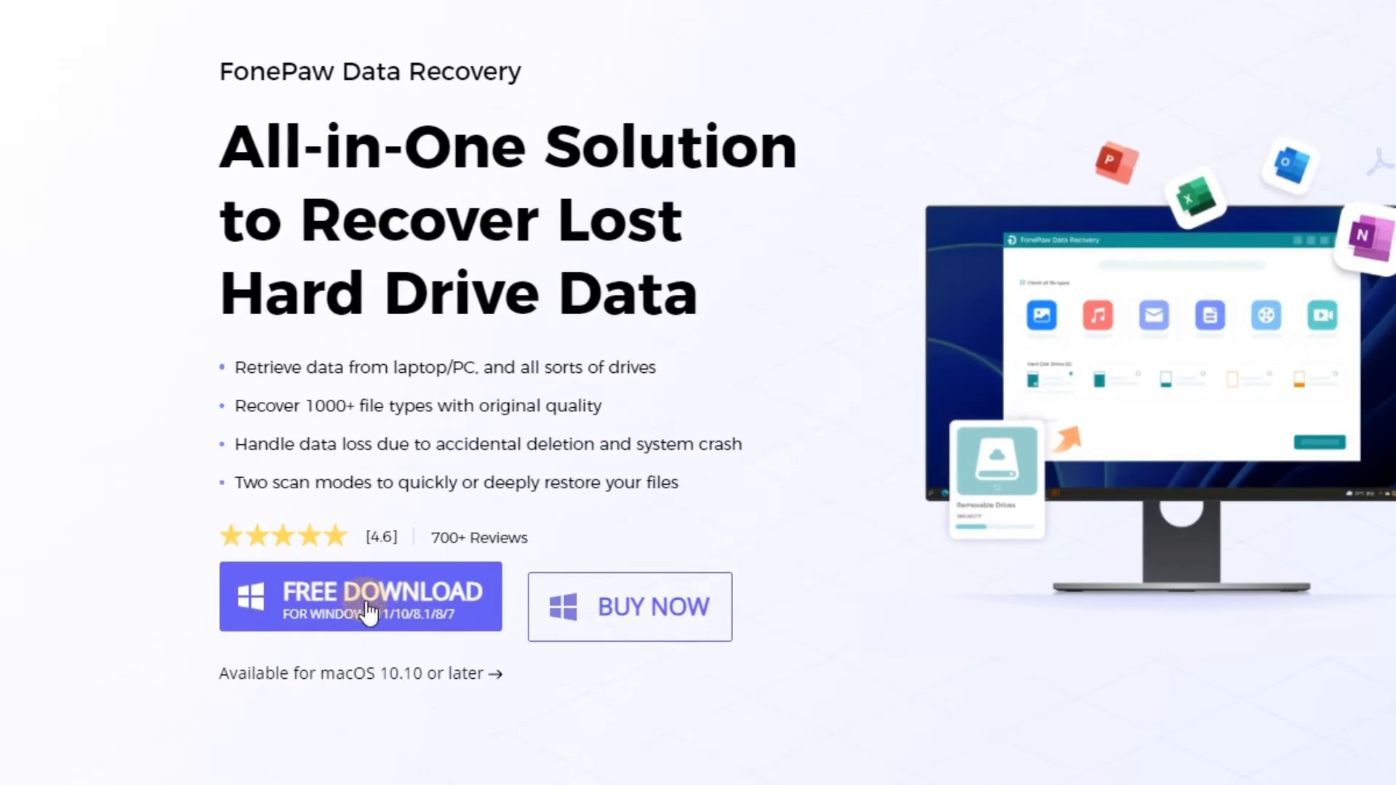
pyautogui.click(360, 597)
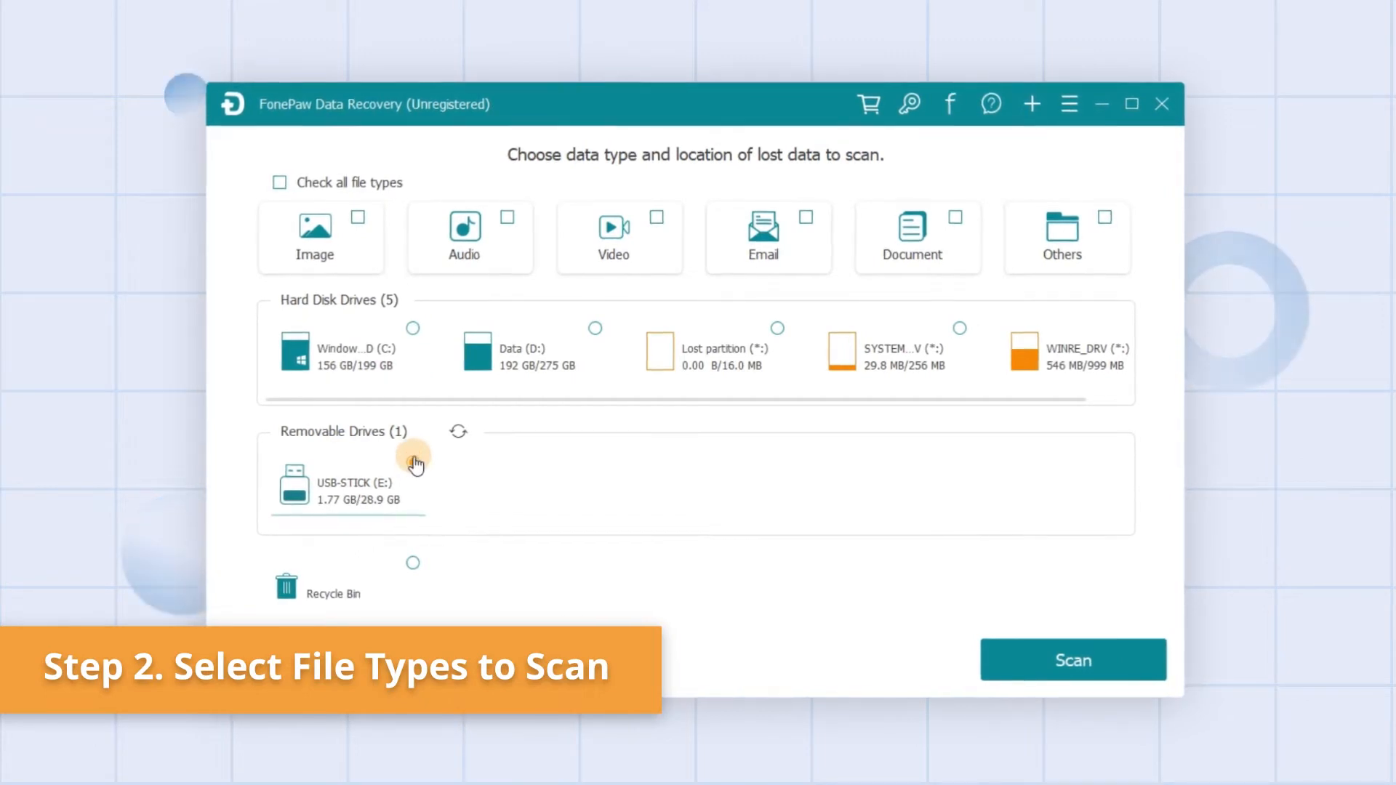
# Step: Quick-scan the USB-STICK (E:) removable drive with all file types checked
pyautogui.click(410, 463)
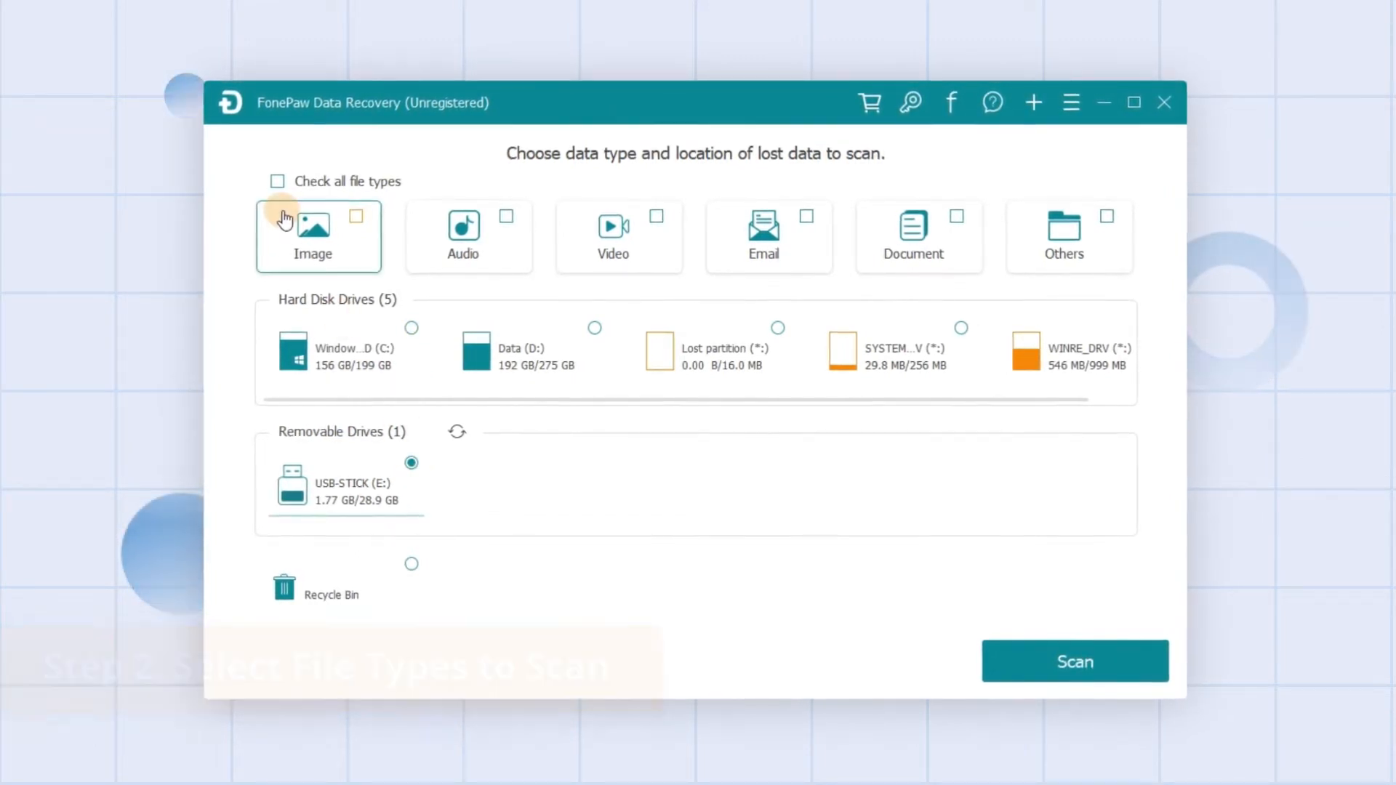
pyautogui.moveTo(1070, 235)
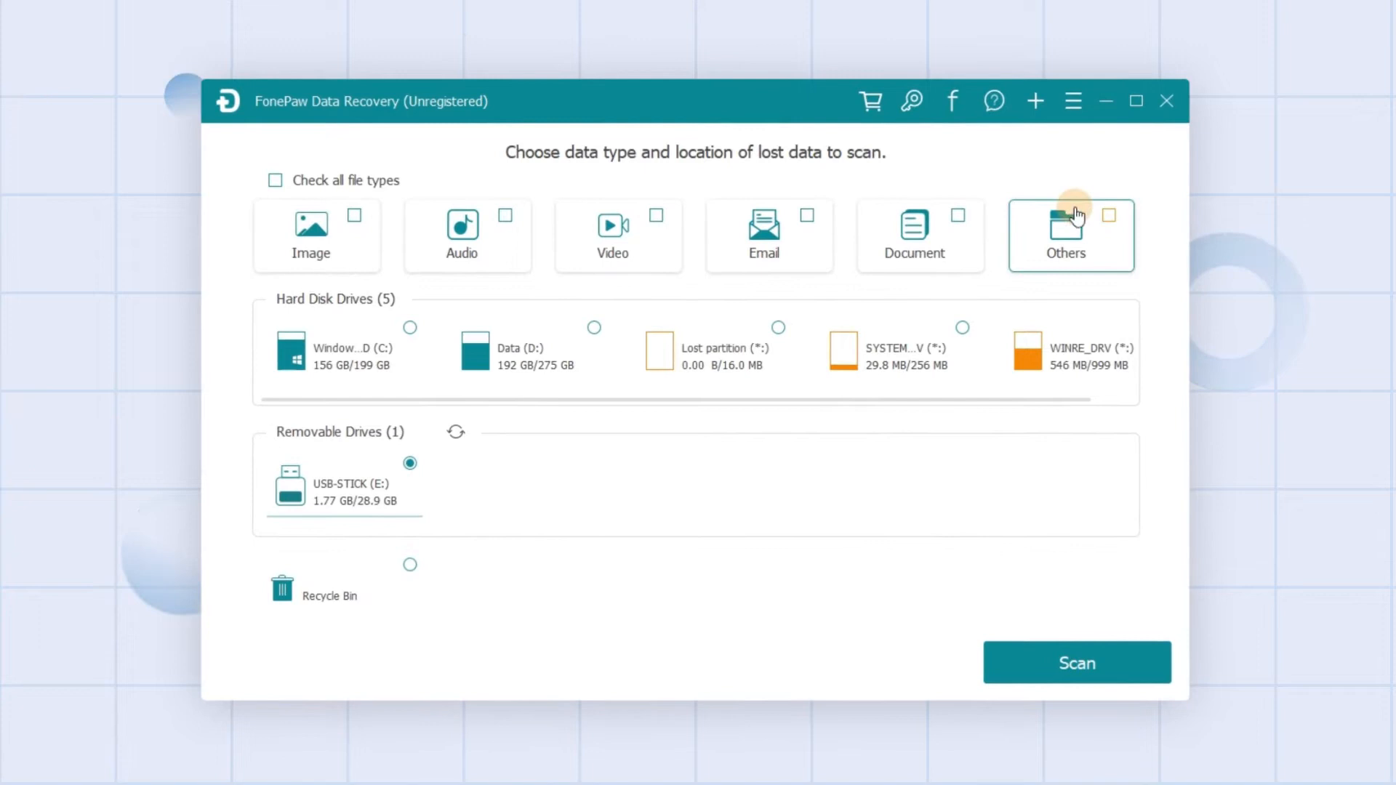
pyautogui.click(614, 235)
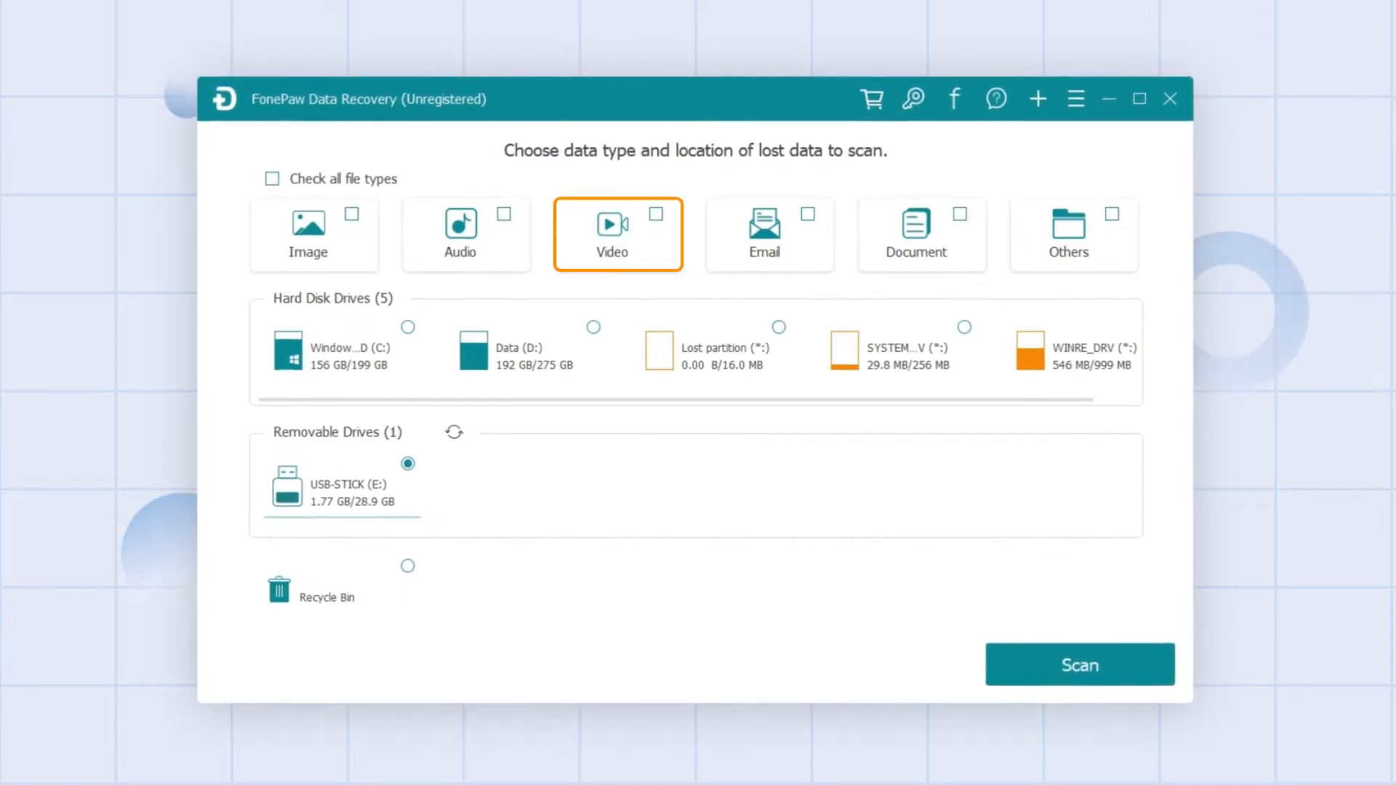
pyautogui.moveTo(350, 219)
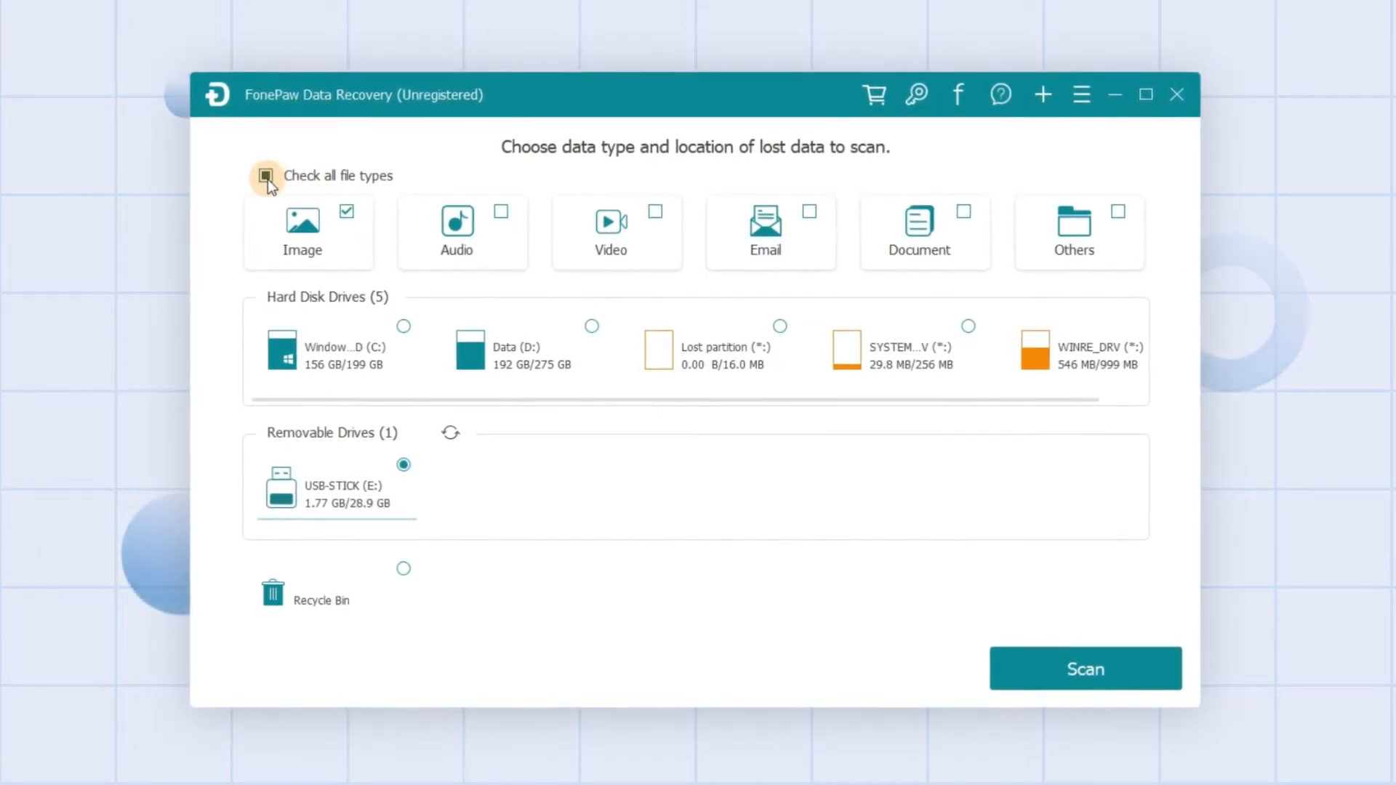
pyautogui.click(263, 174)
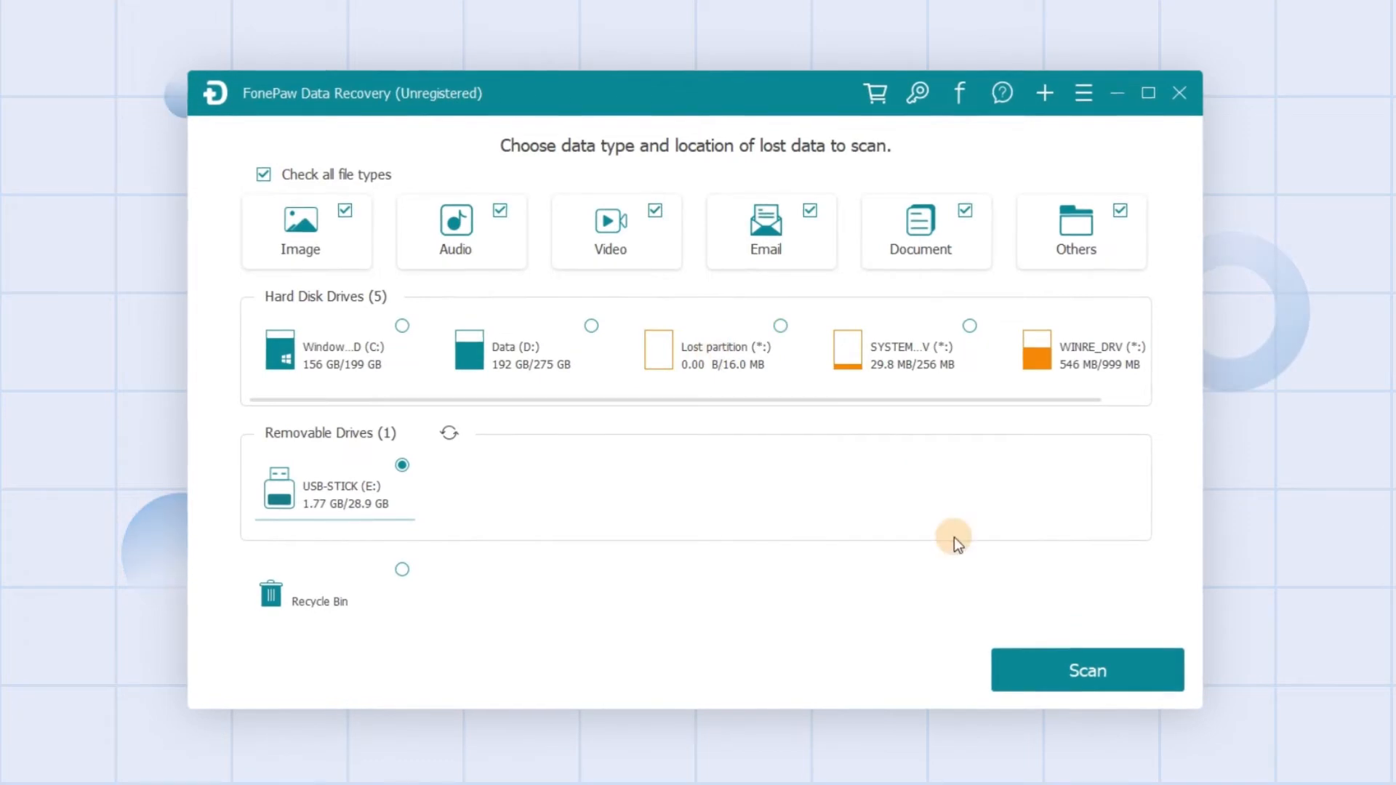
pyautogui.click(1086, 670)
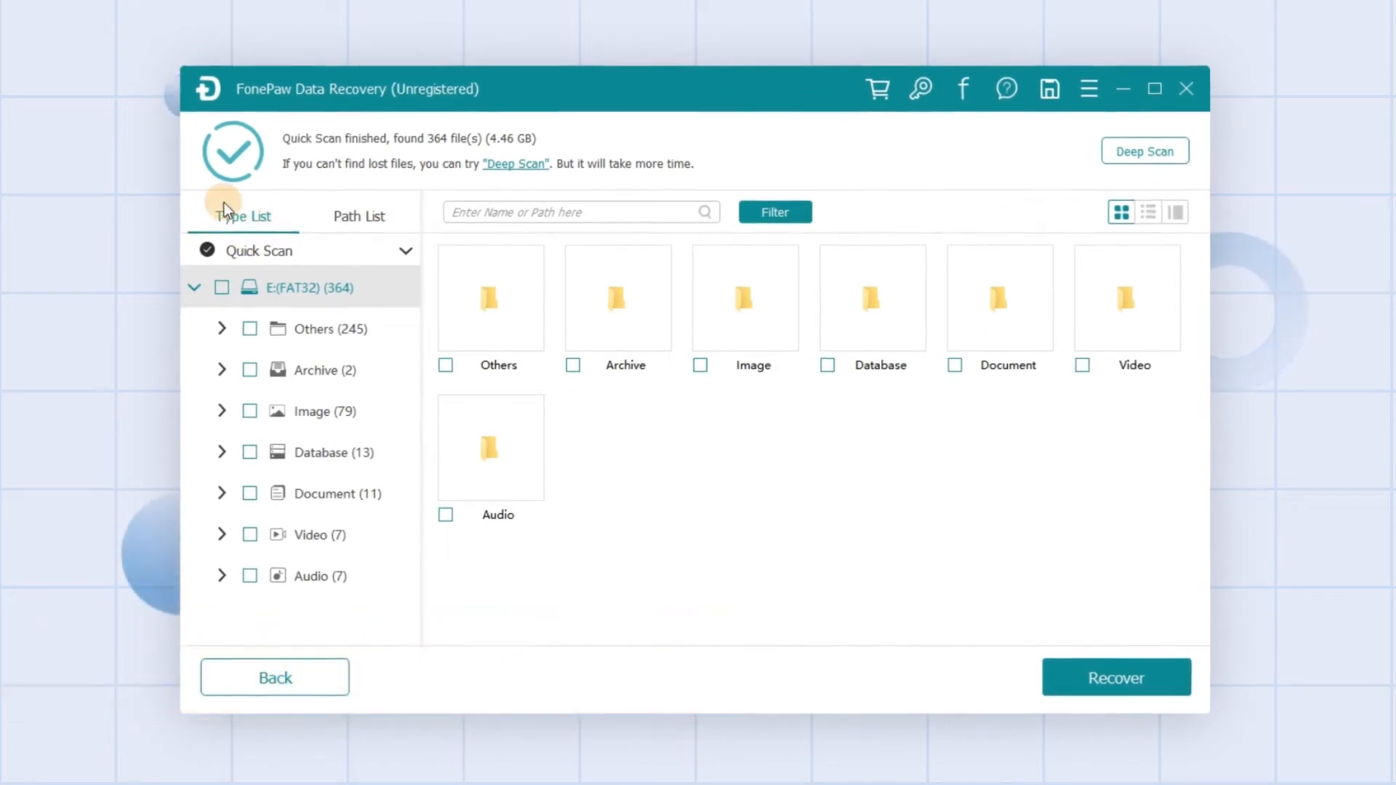
pyautogui.moveTo(379, 239)
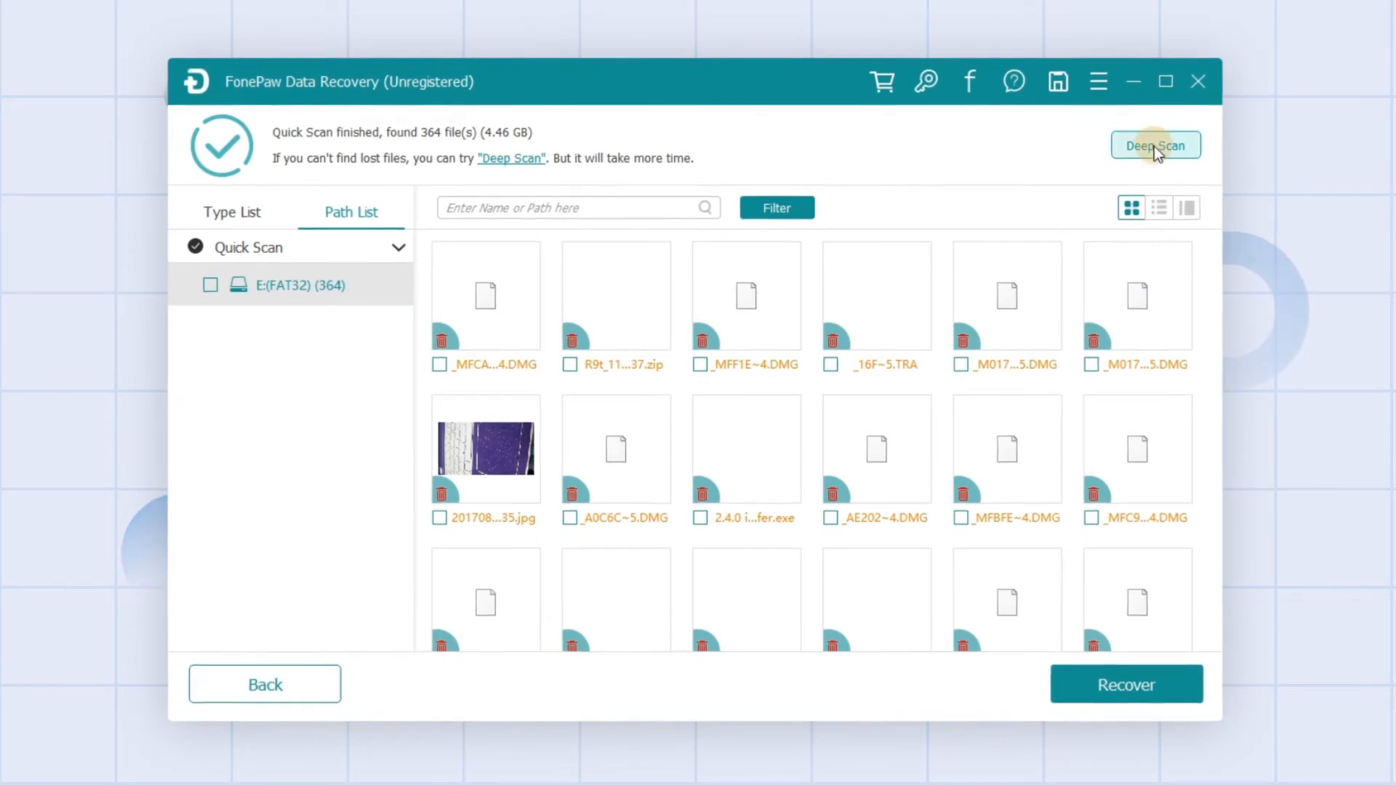
# Step: Run a Deep Scan of the USB stick, finding 1200 files, and mark Video
pyautogui.click(1154, 145)
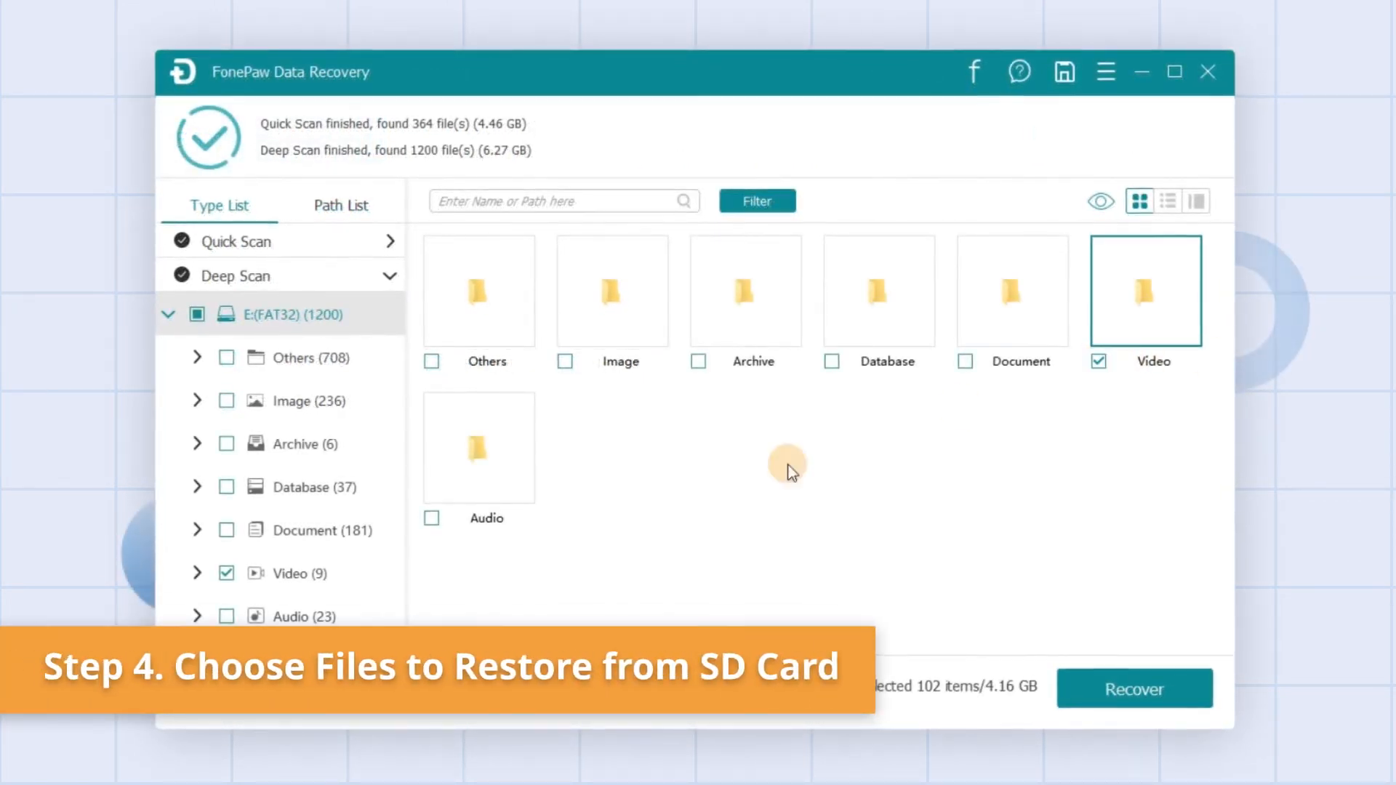
# Step: Add the Audio category and recover all 125 selected files
pyautogui.click(431, 518)
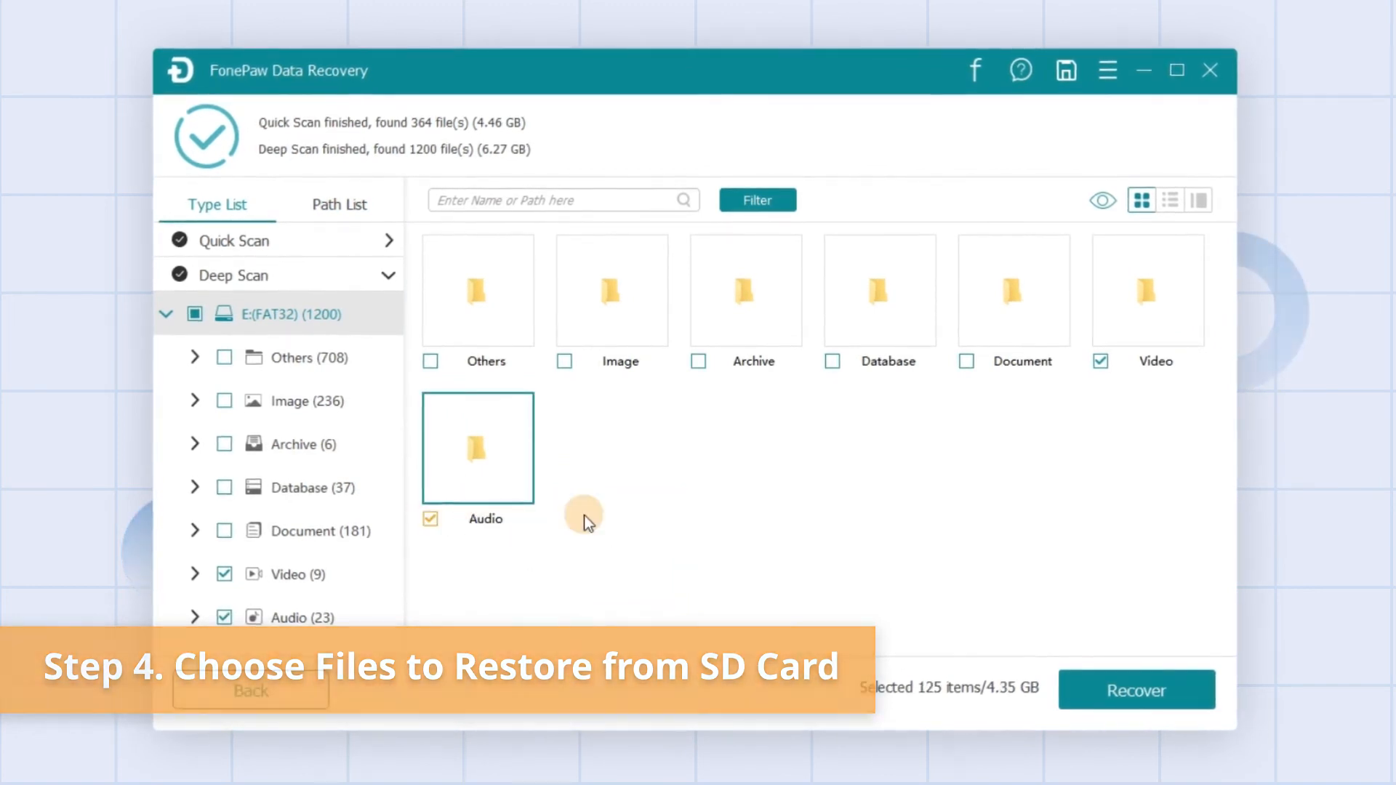
pyautogui.click(1136, 689)
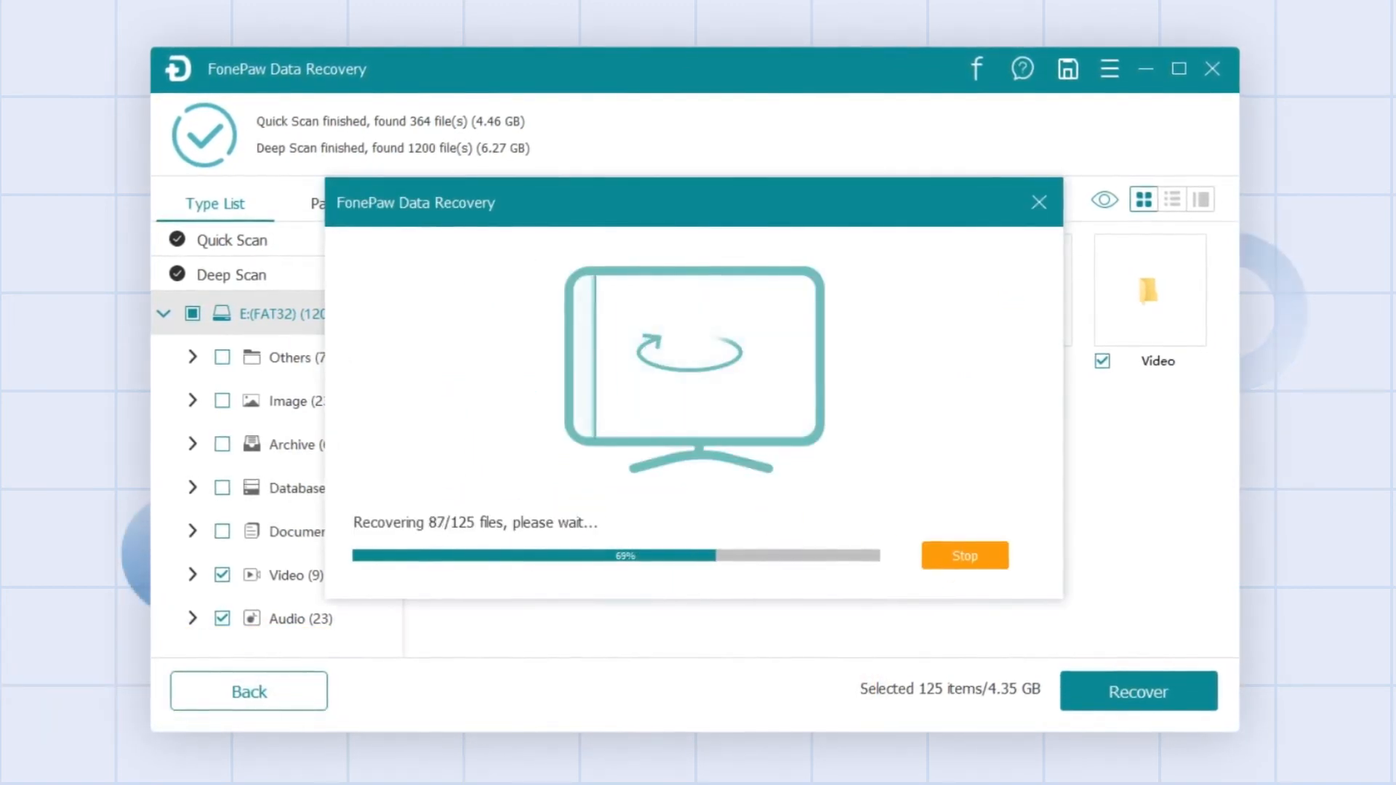